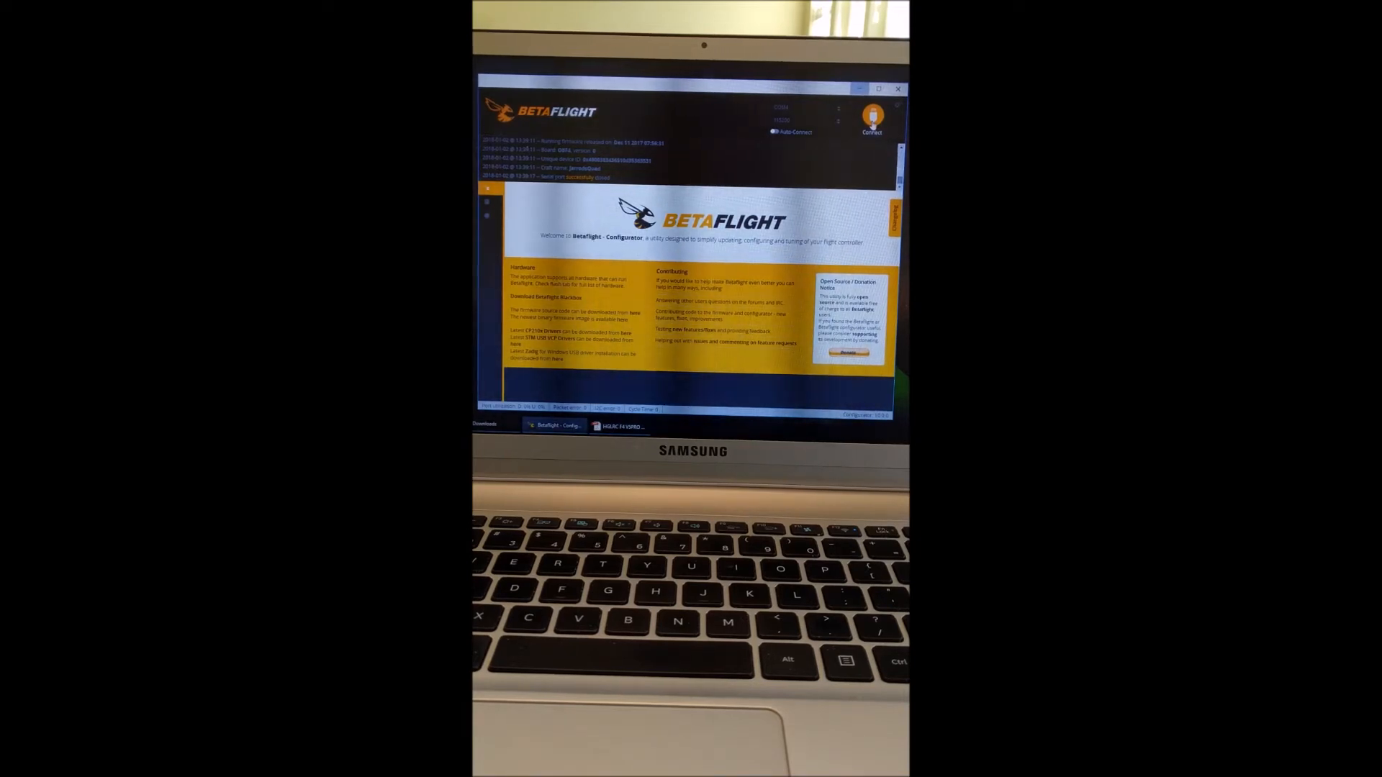
Connect the configurator to the flight controller.
left_click(872, 118)
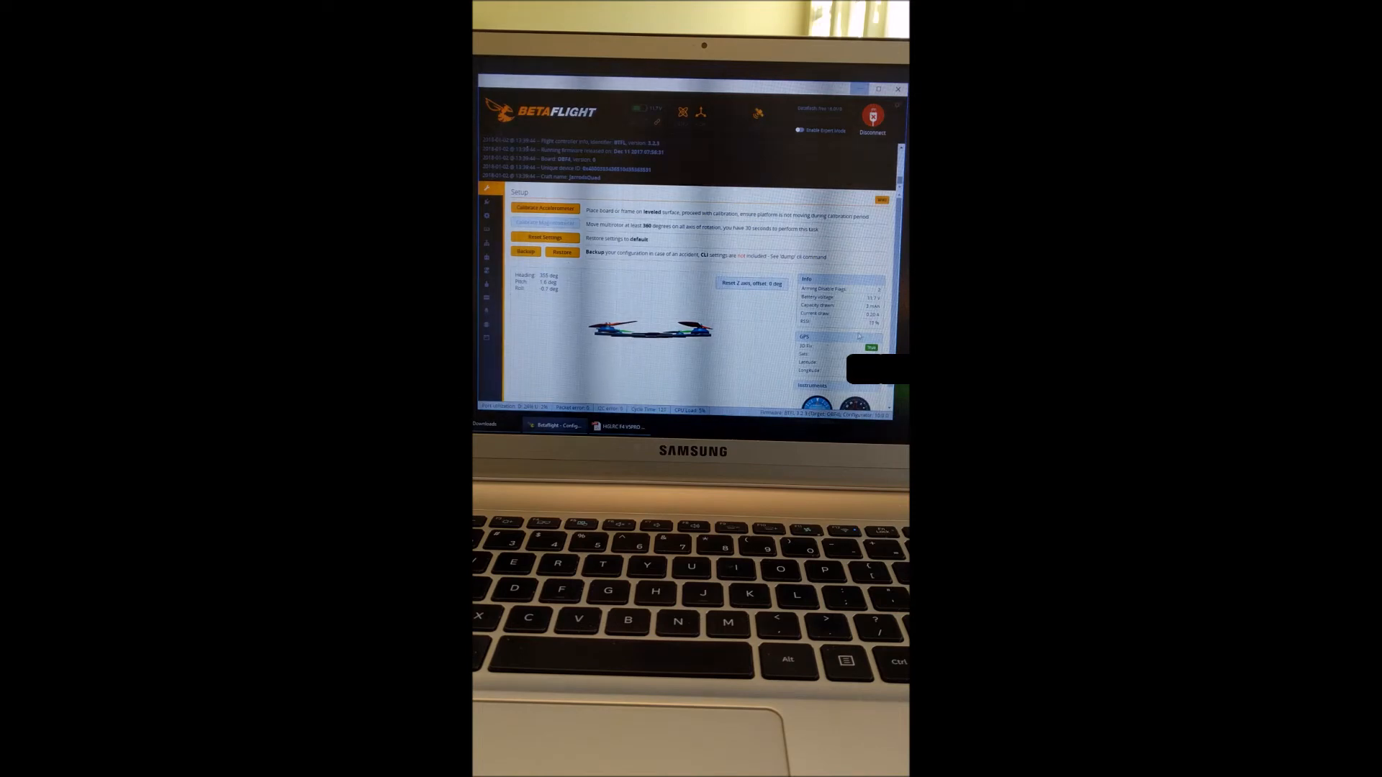
Show the Ports page with the UART serial port functions.
left_click(487, 227)
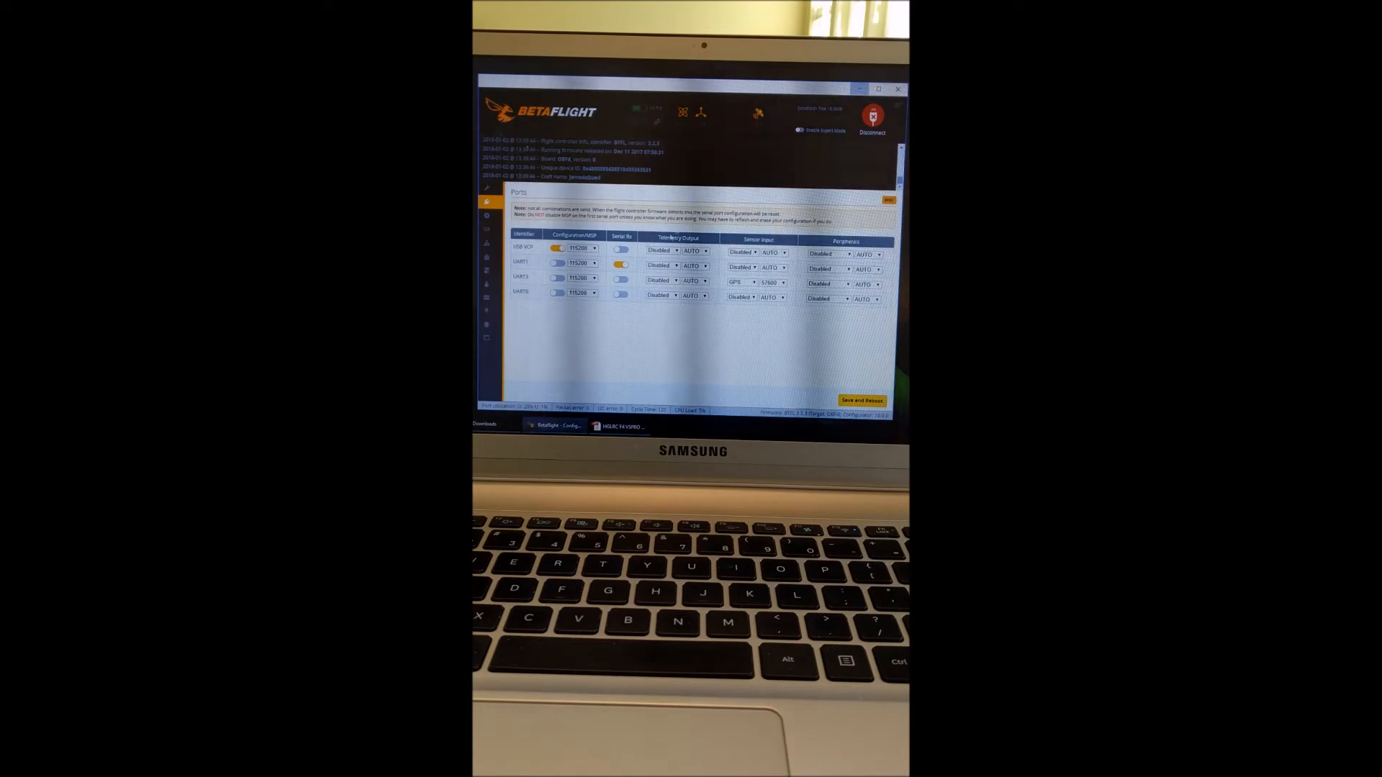
Check the F4 V5 PRO wiring diagram in Acrobat Reader and return to Betaflight.
left_click(619, 427)
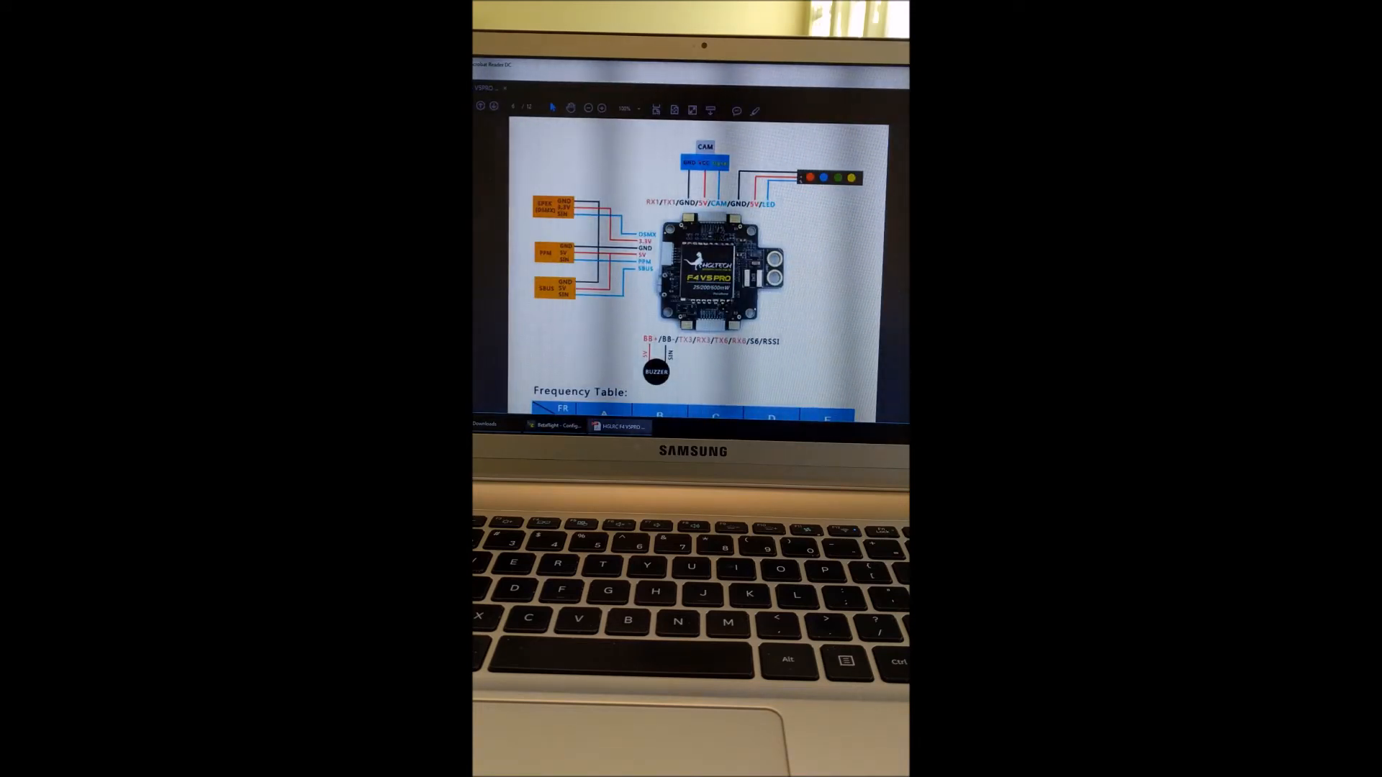
mouse_move(622, 427)
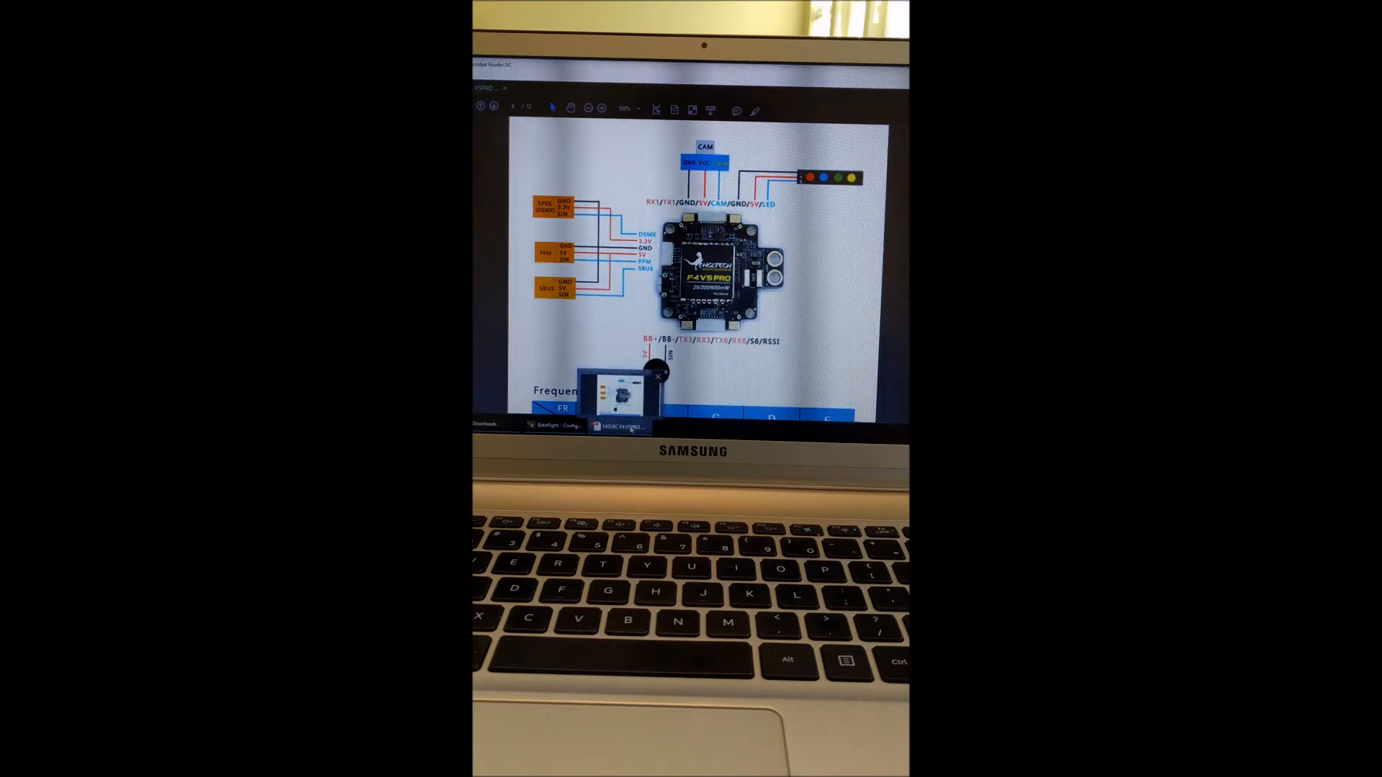
left_click(554, 425)
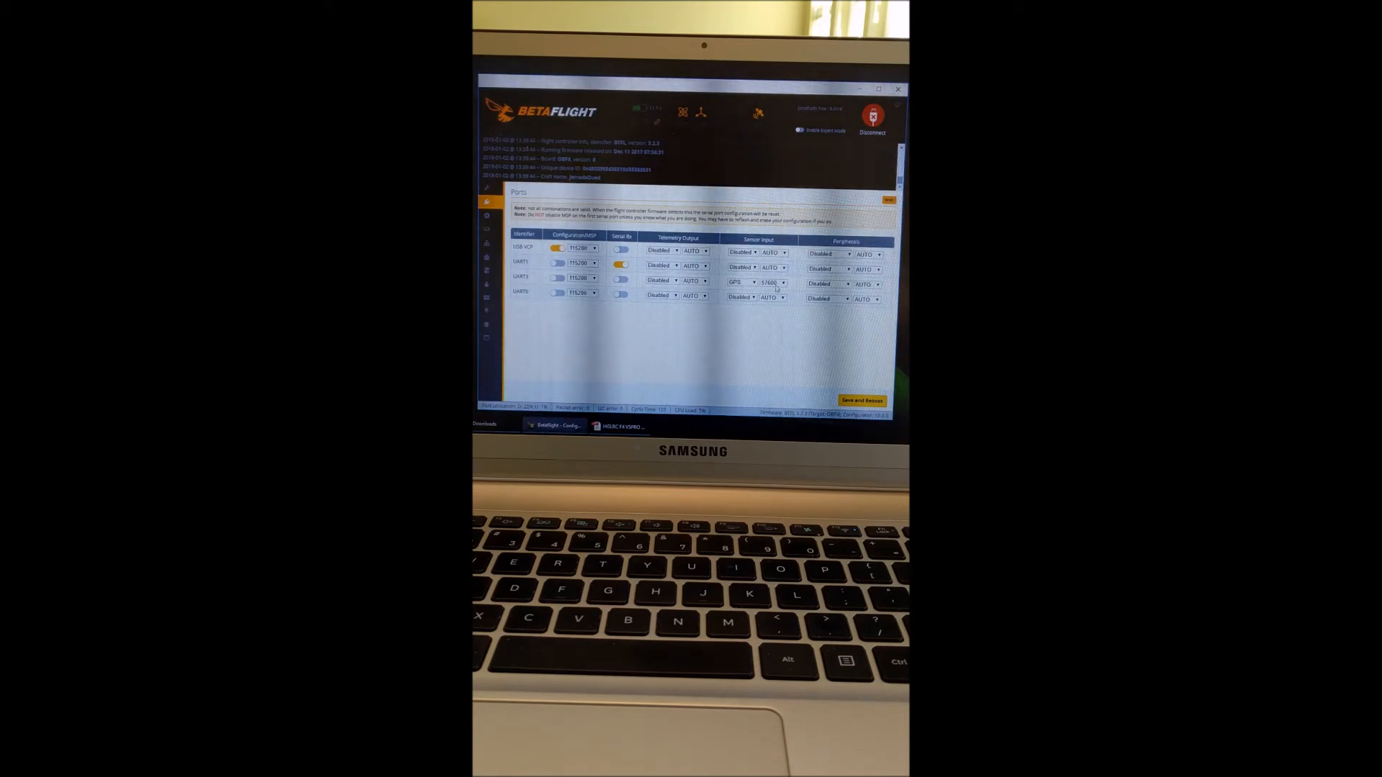
Set UART3's GPS sensor input baud rate to 57600 and move to Configuration.
left_click(771, 295)
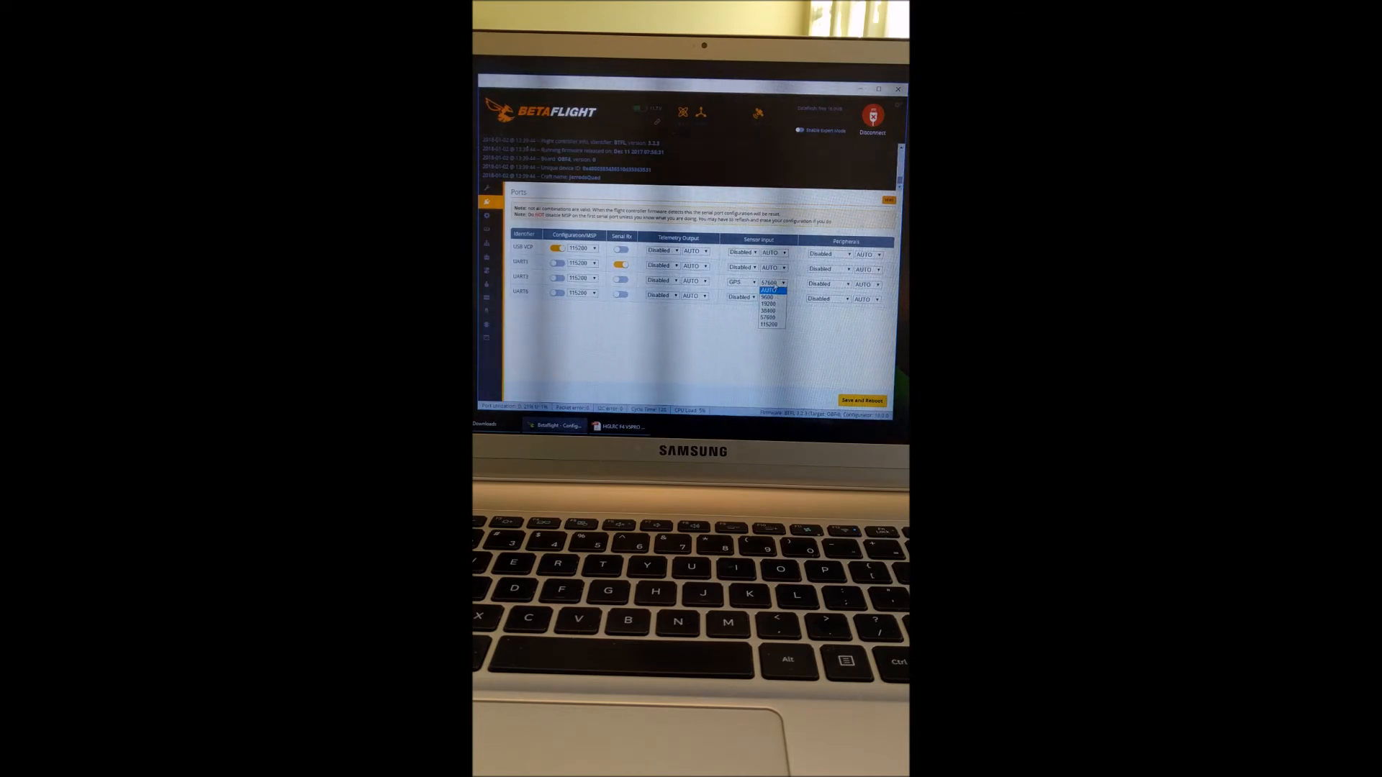
left_click(769, 291)
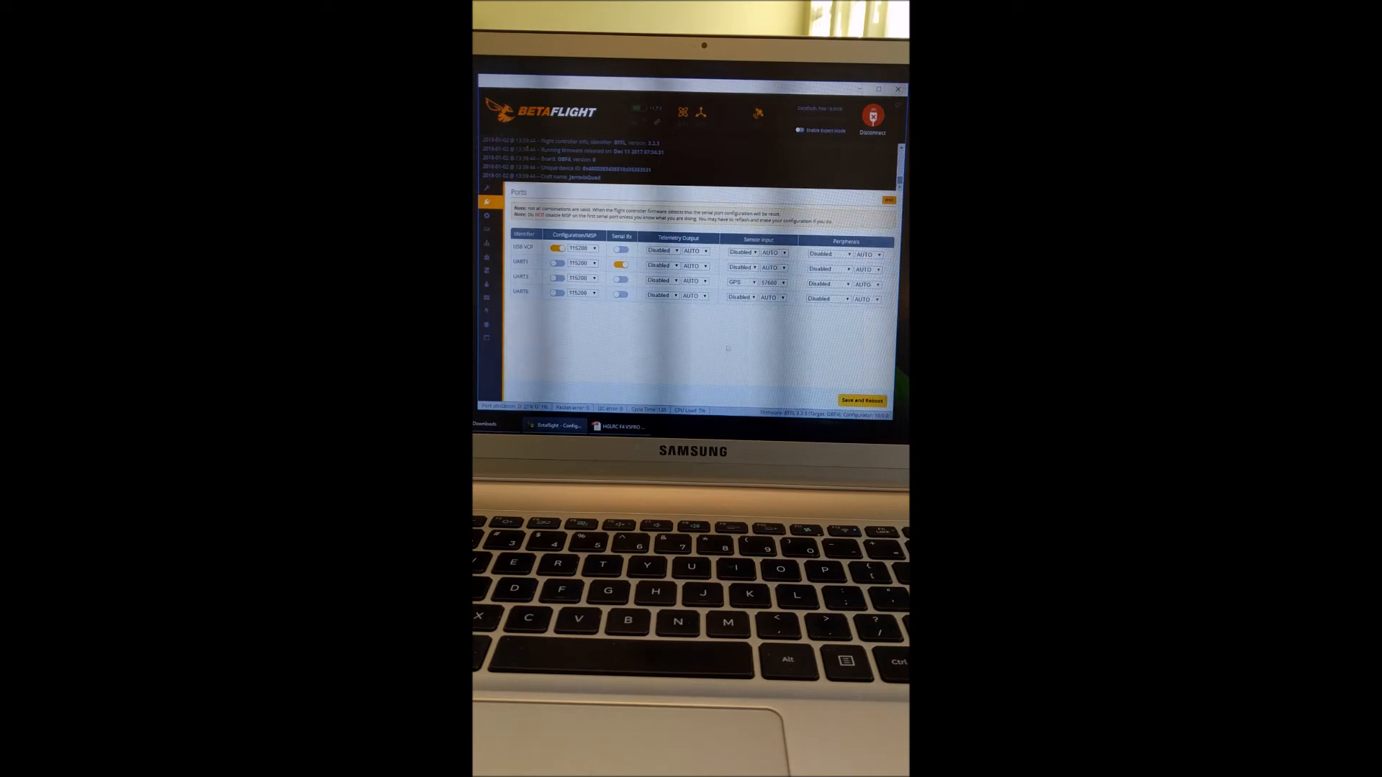
left_click(486, 216)
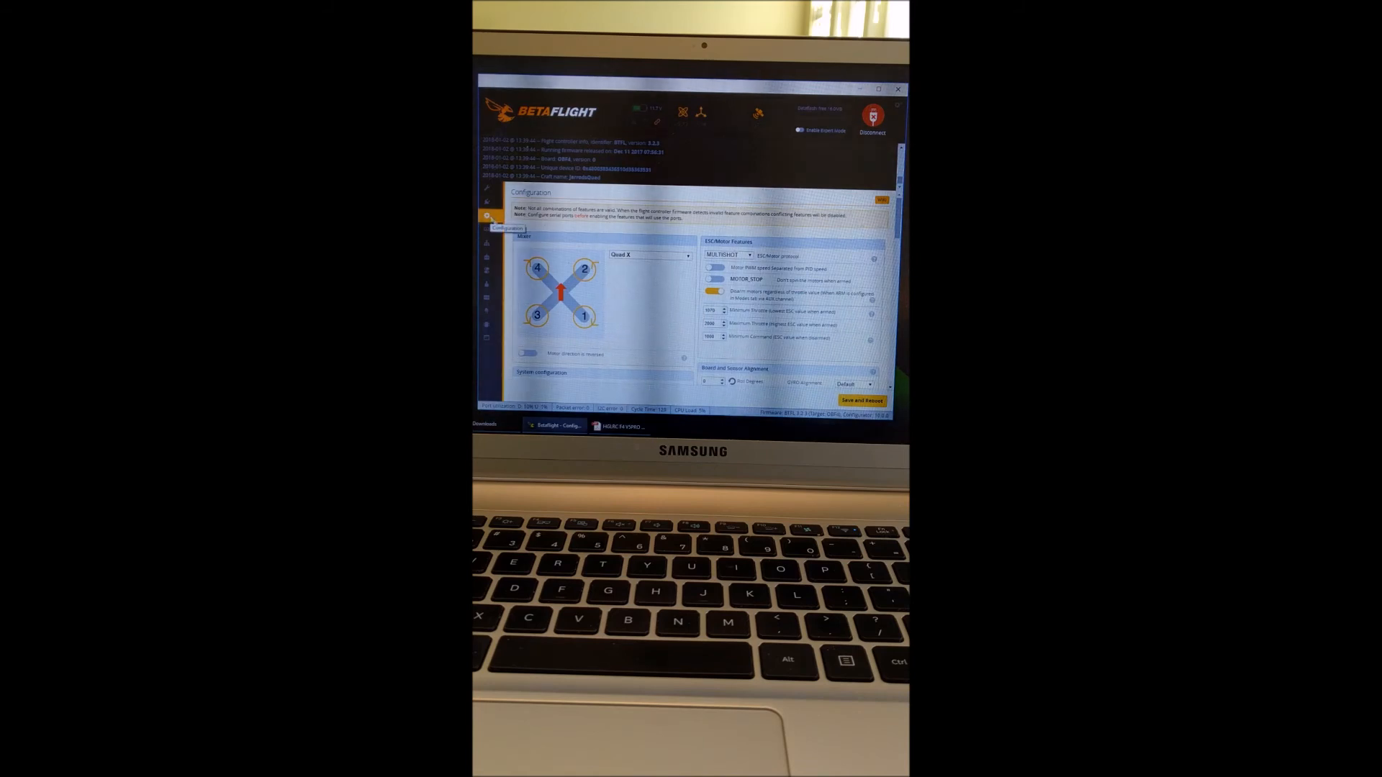
Switch on the GPS feature in Configuration and move to the OSD page.
scroll("down", 3)
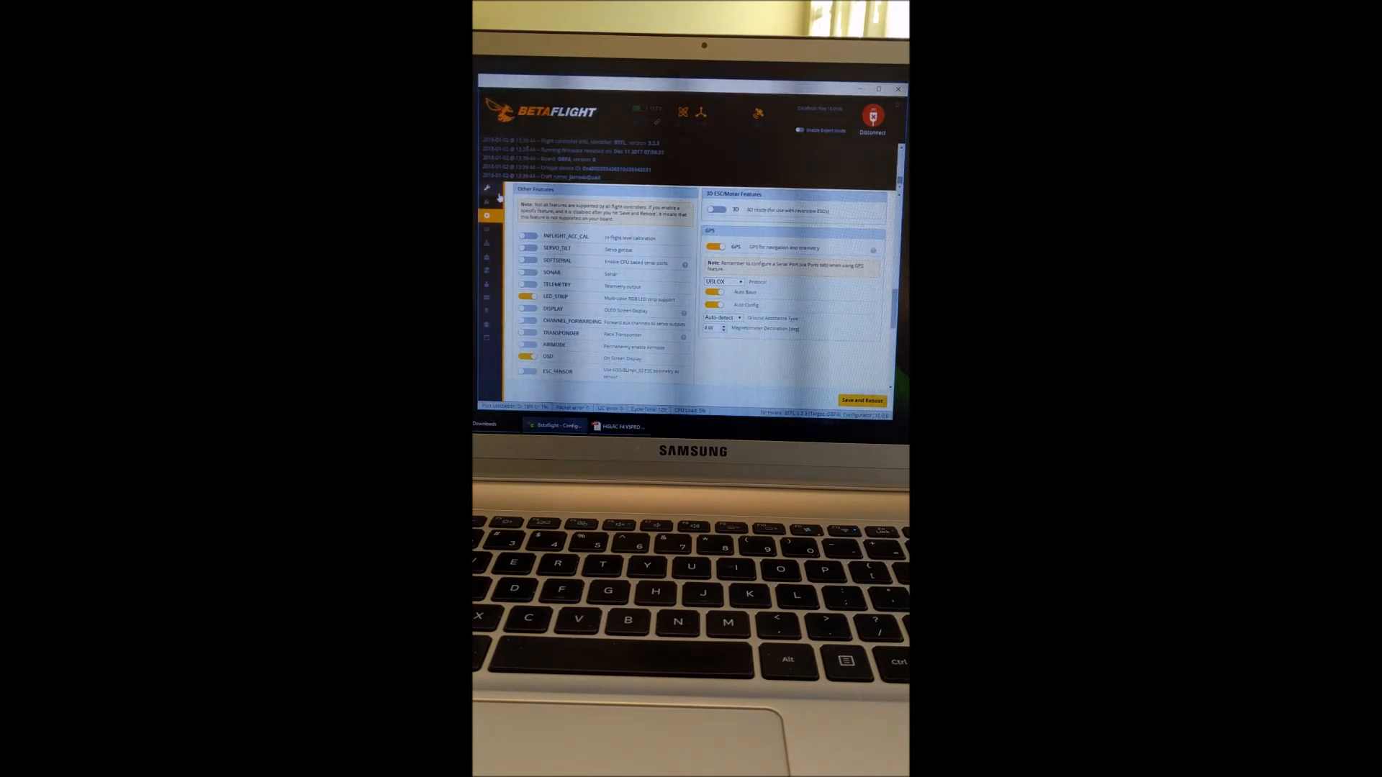
left_click(485, 201)
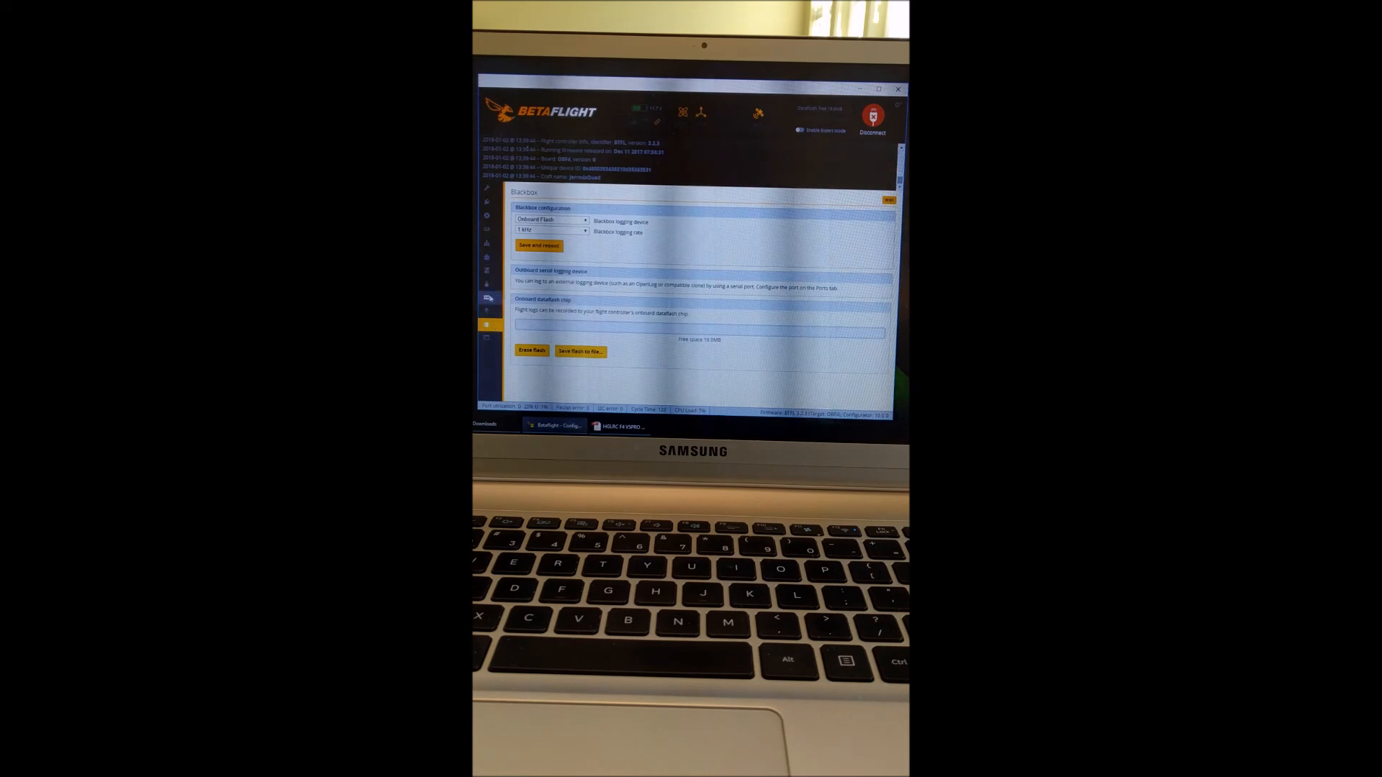
left_click(484, 298)
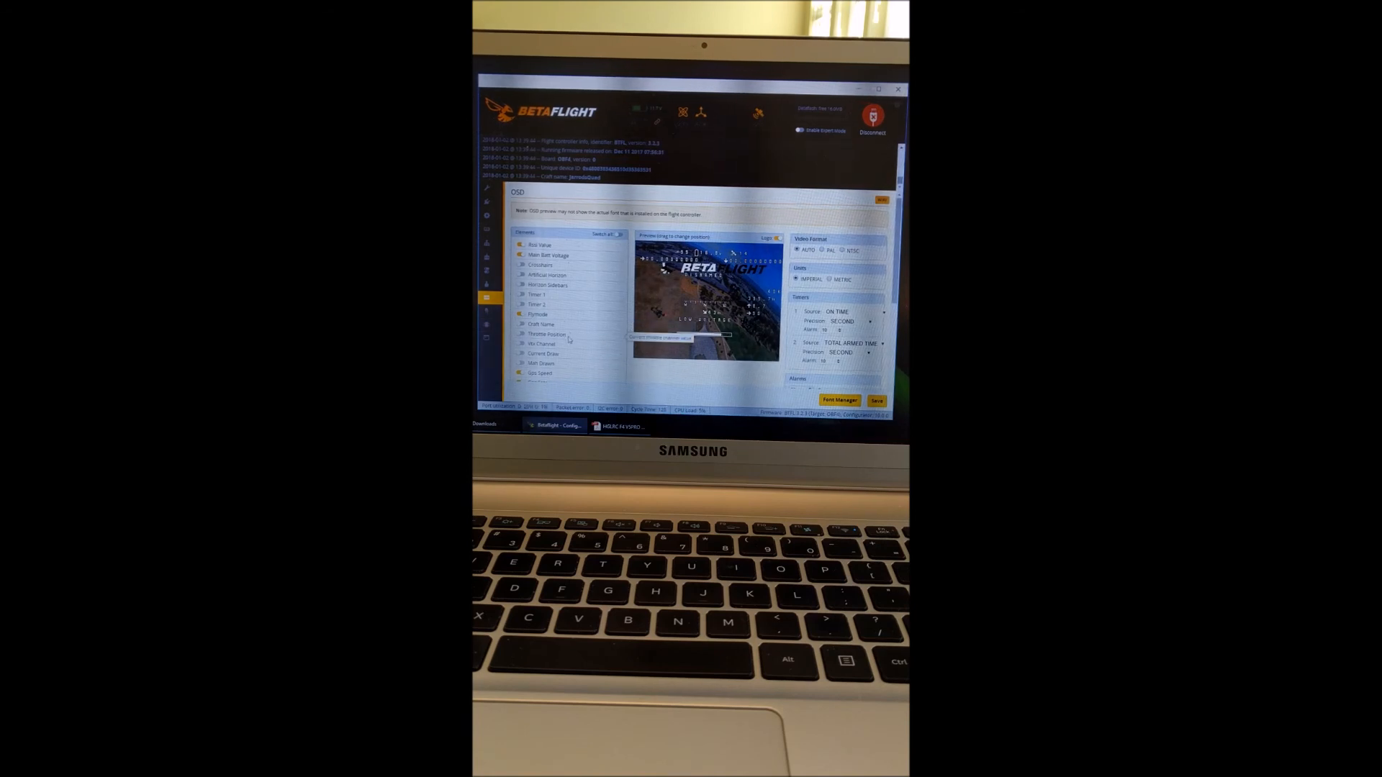
scroll("down", 3)
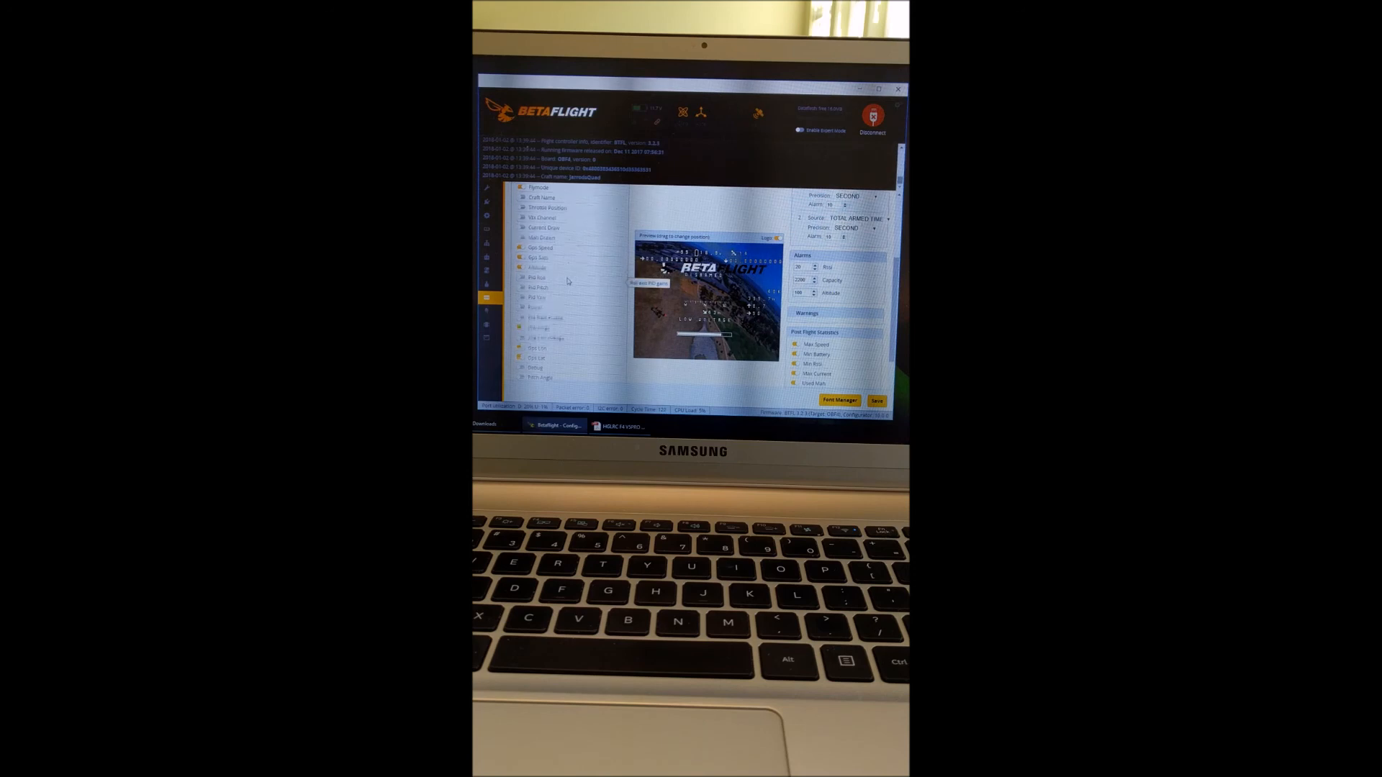
scroll("down", 3)
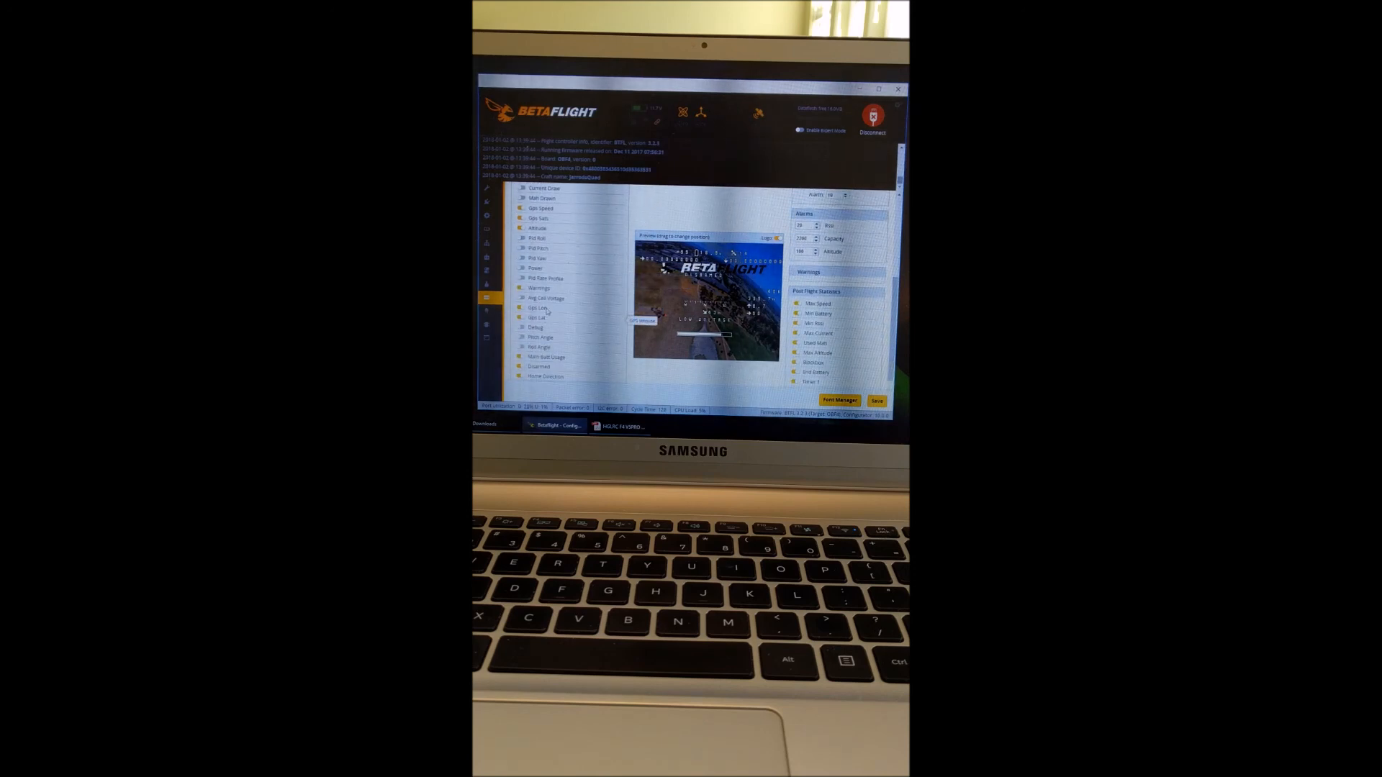